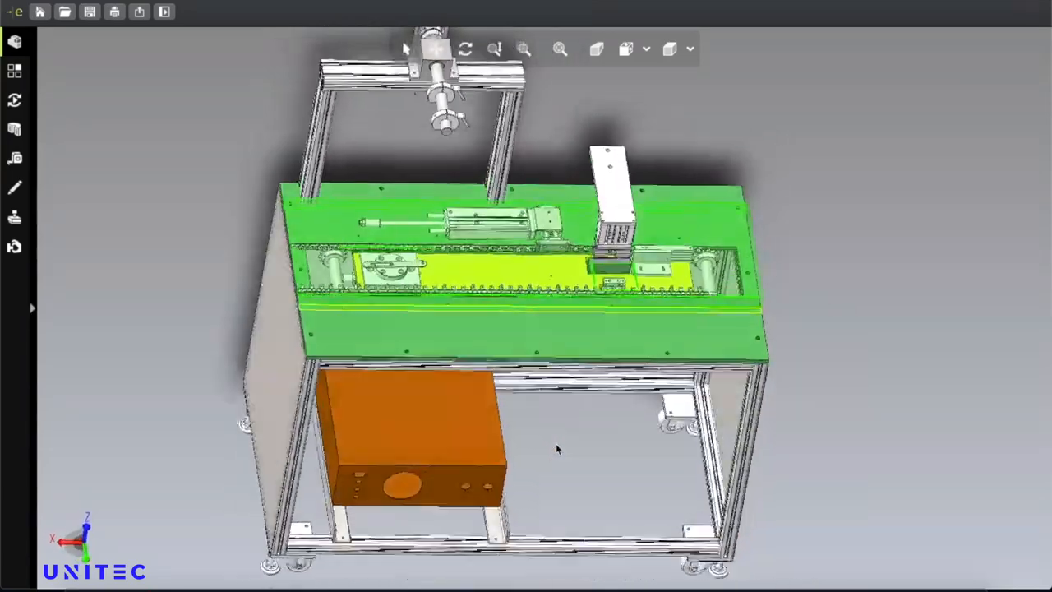
Orbit the machine assembly to look down on the conveyor top from another angle.
drag(559, 447, 950, 304)
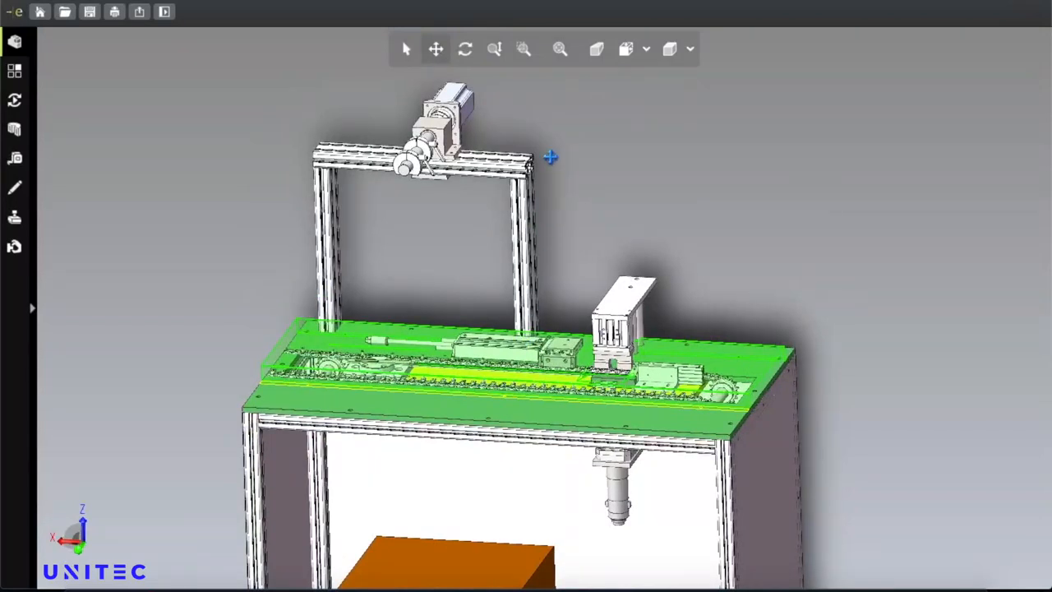
mouse_move(361, 188)
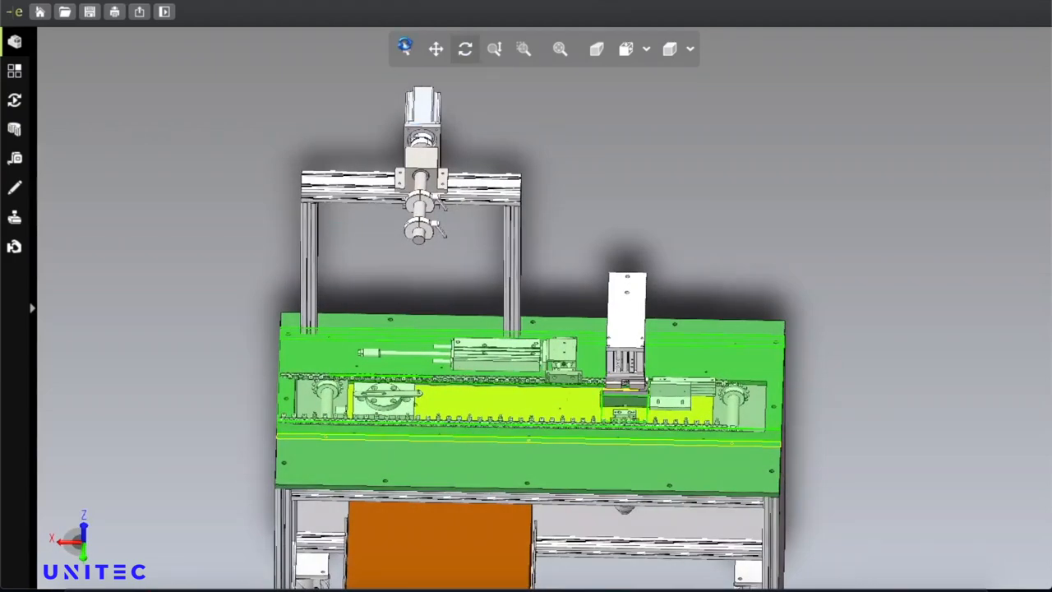
mouse_move(406, 45)
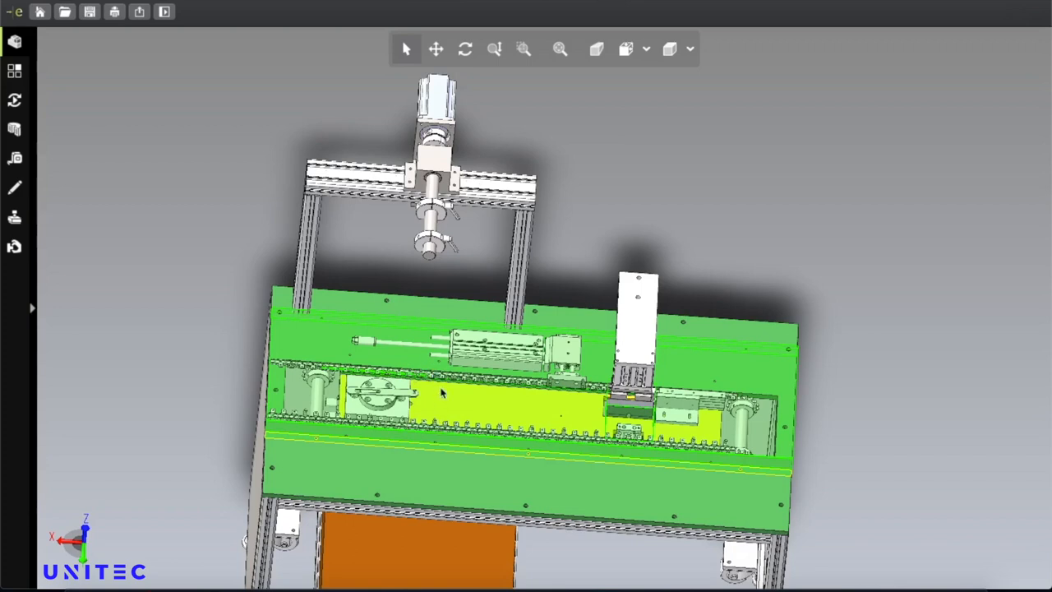
mouse_move(534, 402)
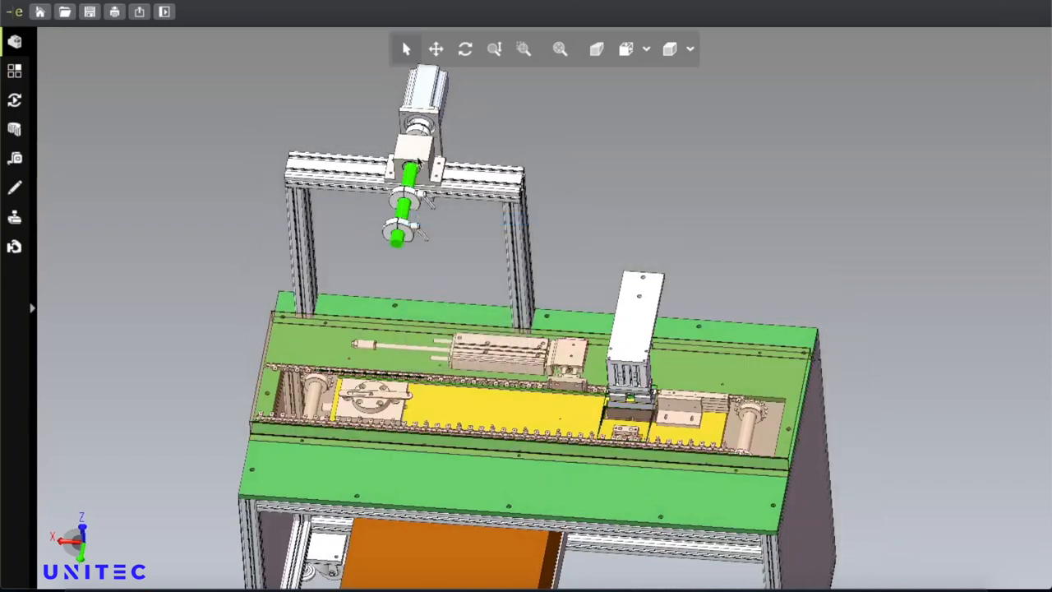
Hide the top motor on the overhead frame to expose the conveyor mechanism.
click(411, 172)
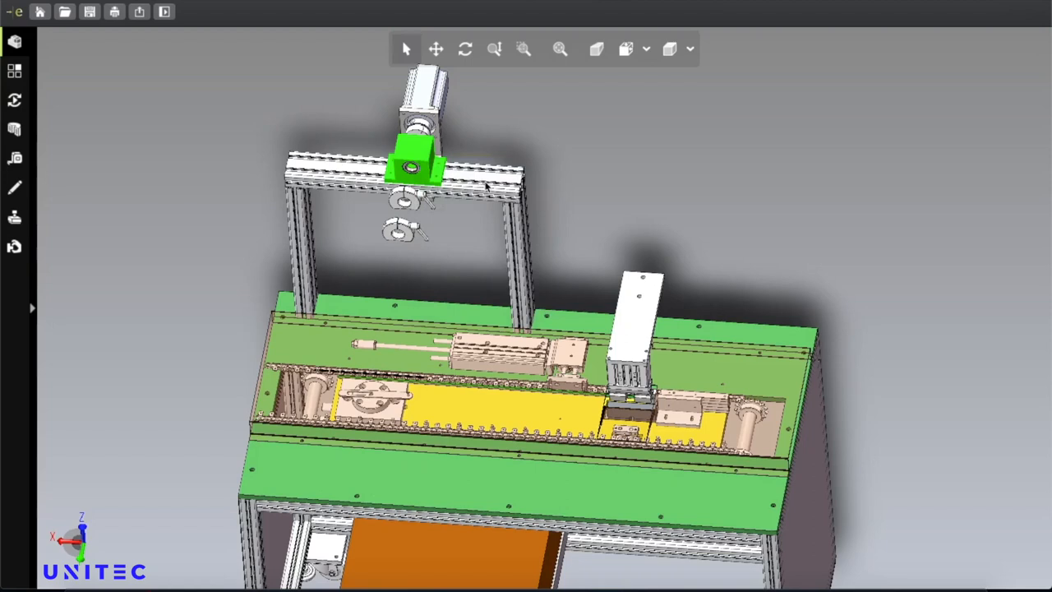
right_click(411, 168)
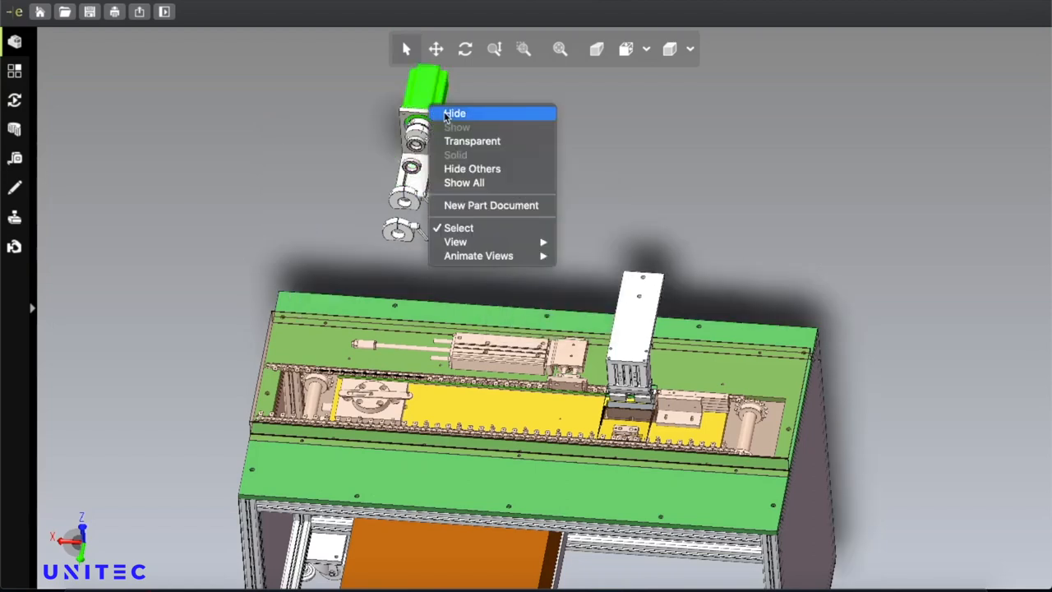
click(452, 112)
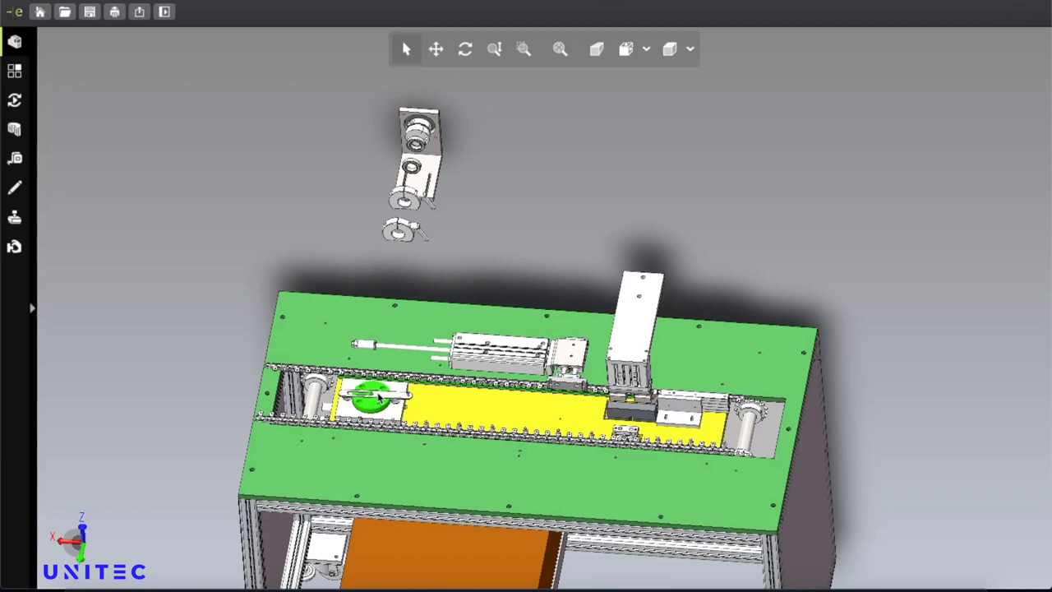
mouse_move(491, 18)
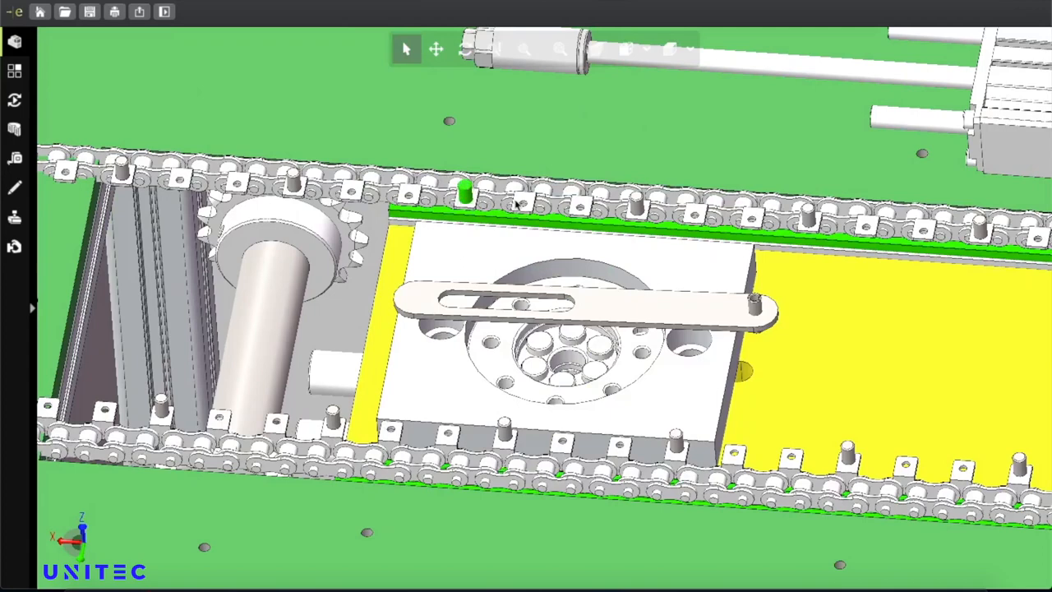
mouse_move(645, 201)
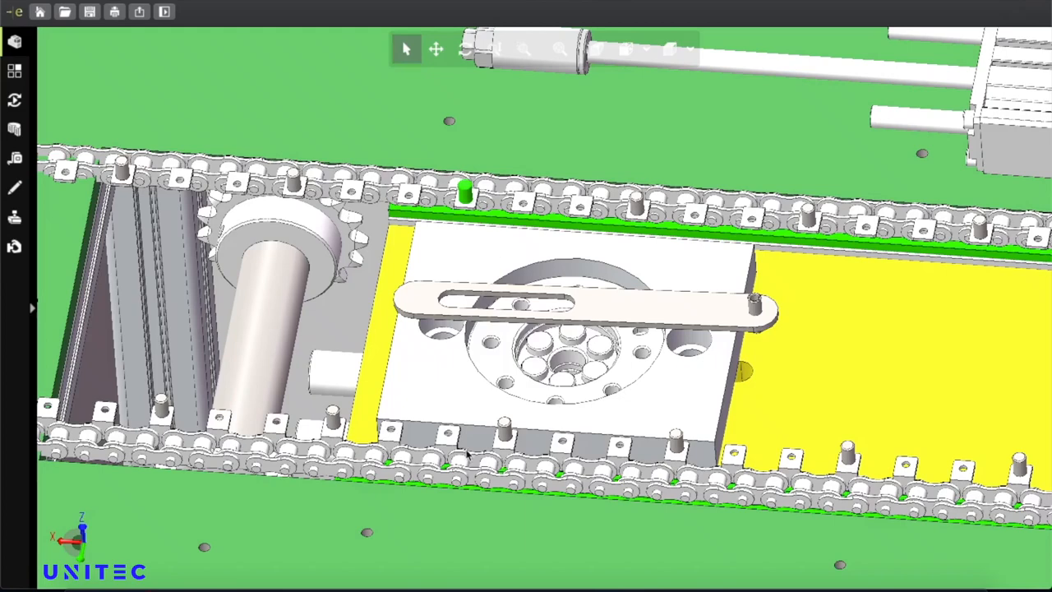
mouse_move(713, 368)
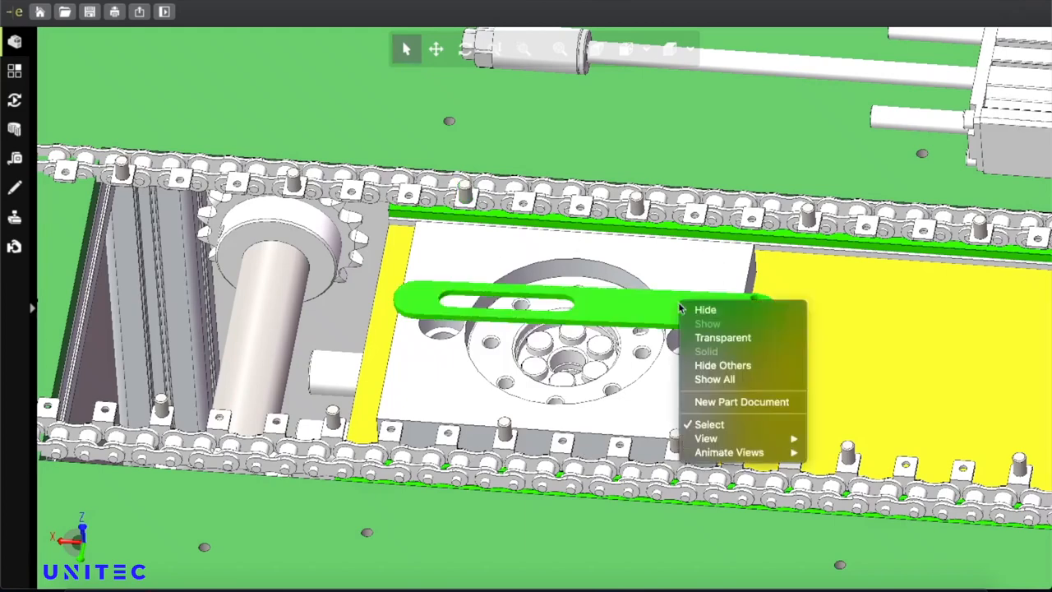
Hide the slotted lever arm above the rotary fixture plate.
click(753, 335)
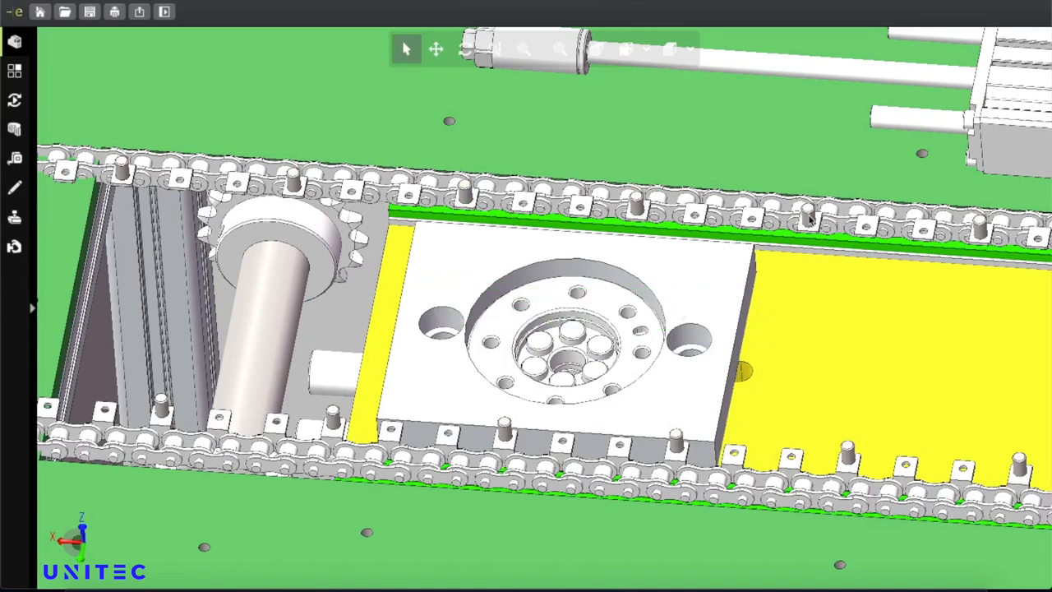
mouse_move(848, 479)
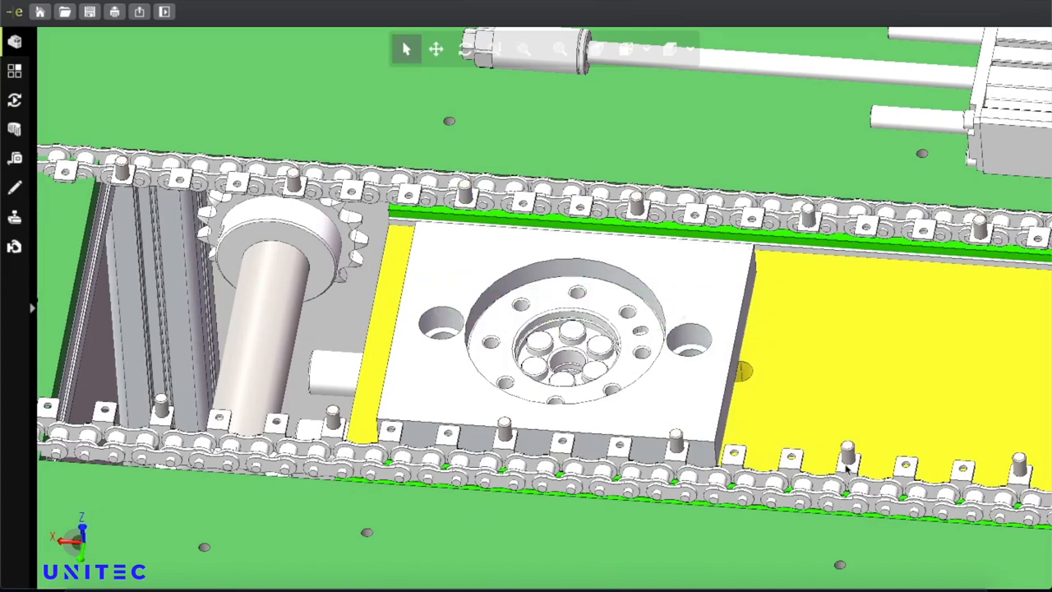
mouse_move(977, 221)
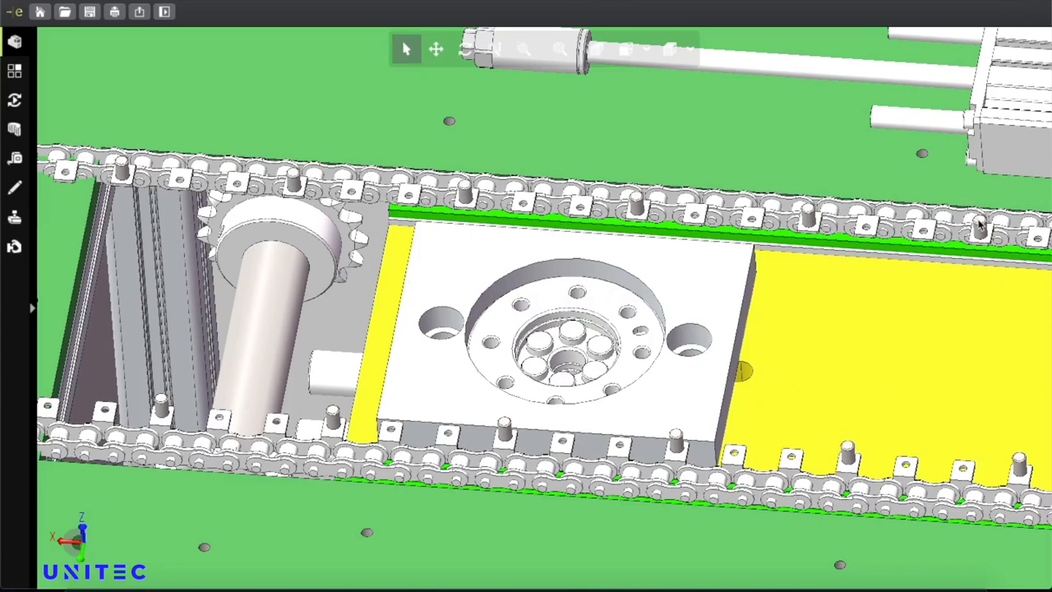
mouse_move(860, 477)
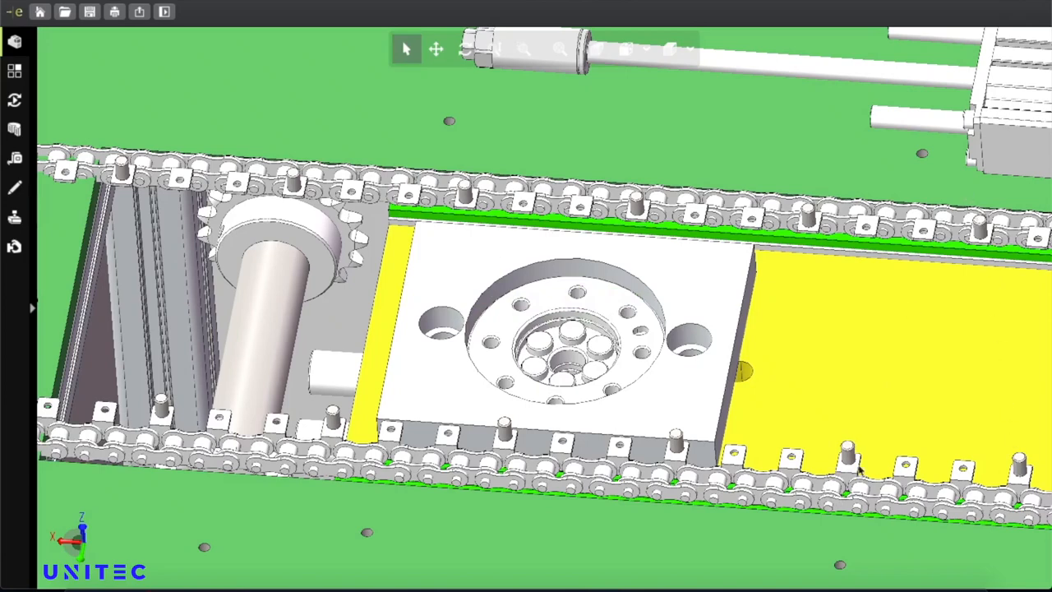
mouse_move(842, 228)
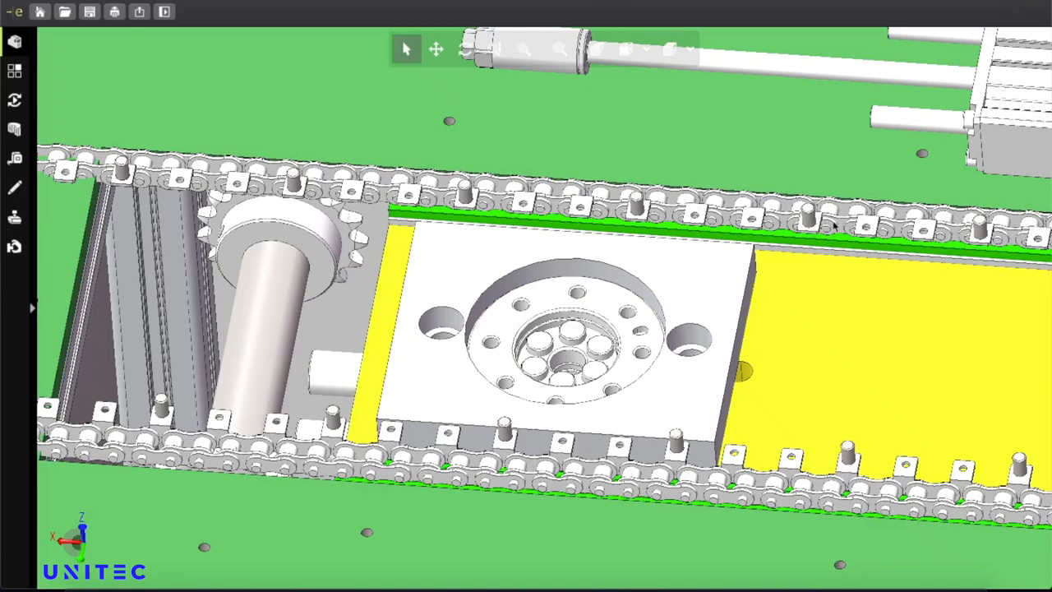
mouse_move(830, 242)
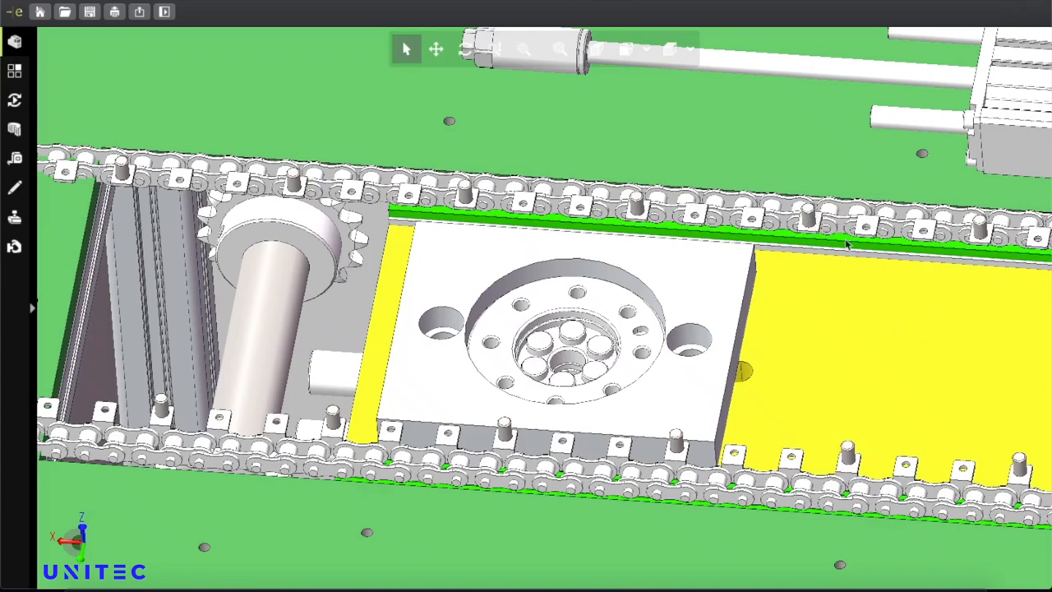
mouse_move(673, 282)
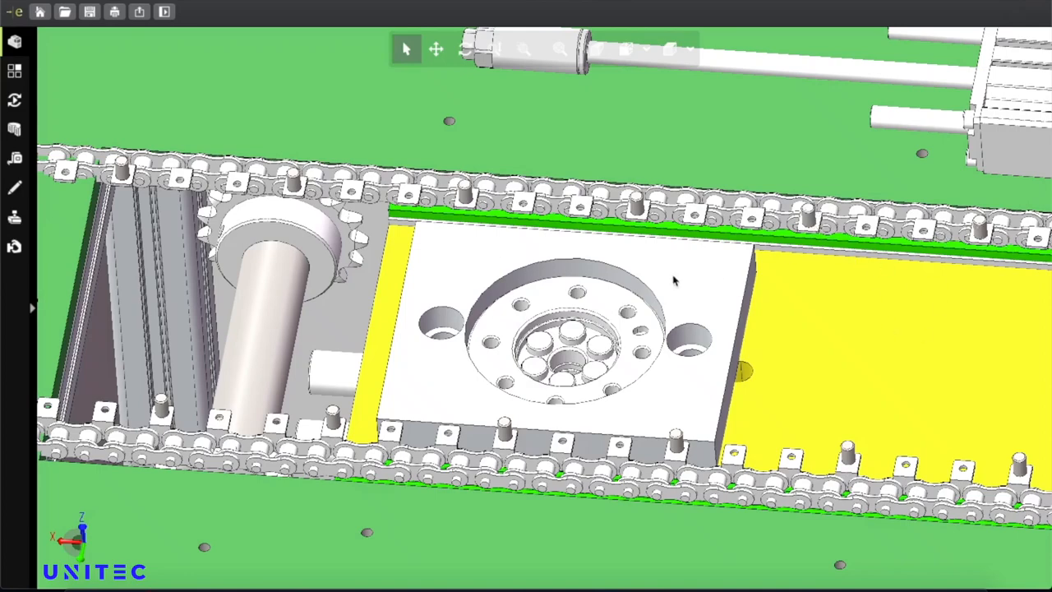
mouse_move(678, 222)
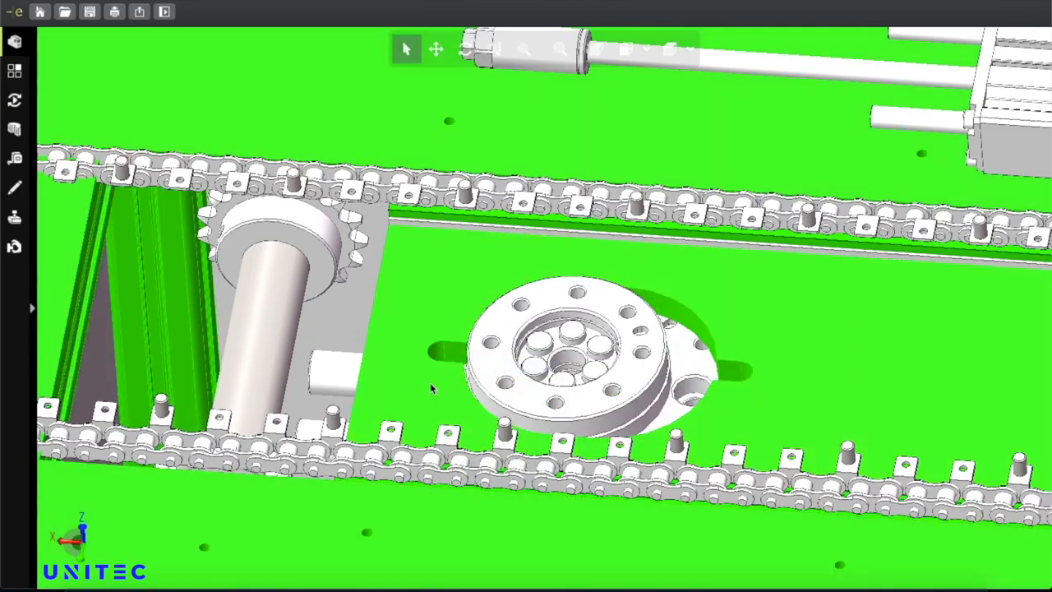
mouse_move(579, 106)
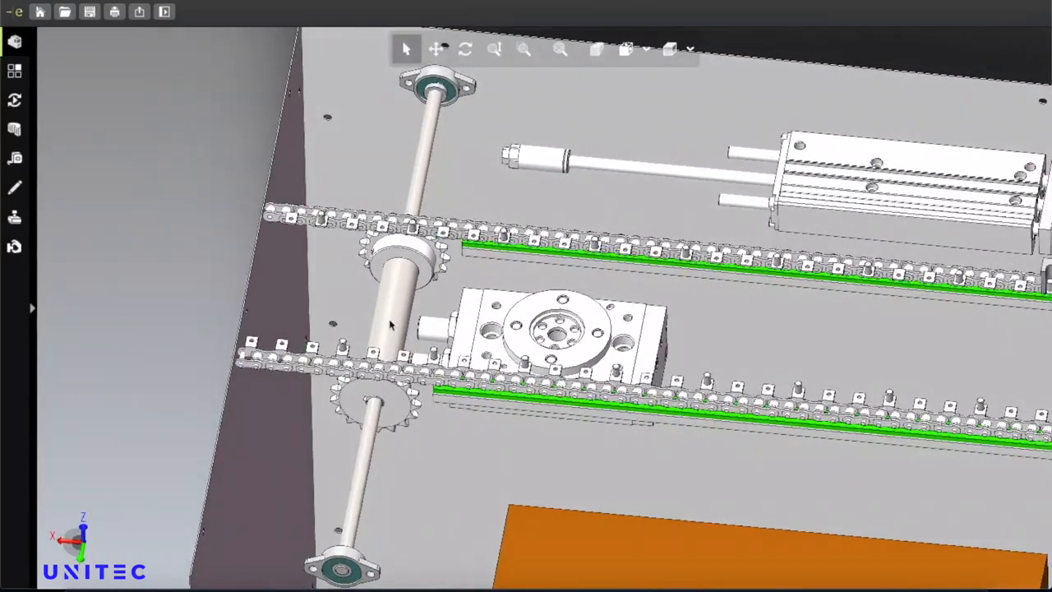
Select the rotary cylinder beside the chain shaft.
click(370, 419)
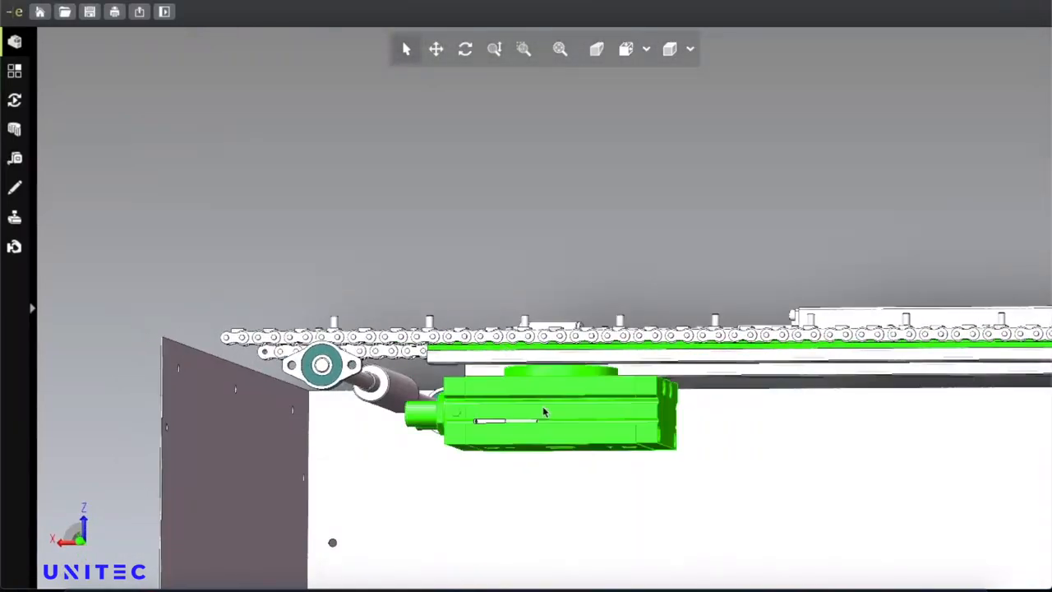
mouse_move(575, 422)
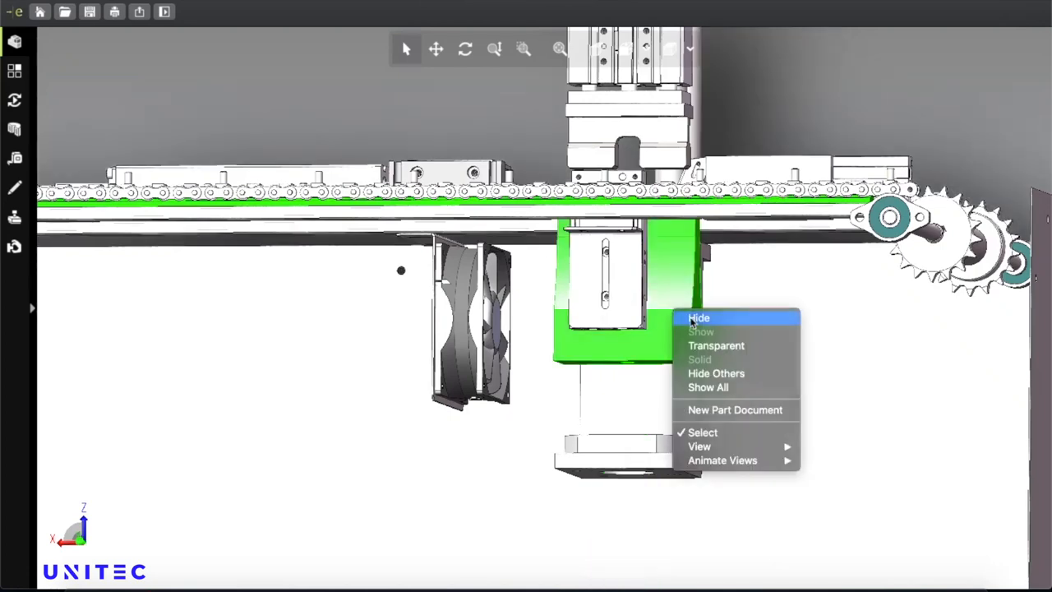
Hide the bracket below the conveyor chain and the block under the vertical cylinder.
click(697, 317)
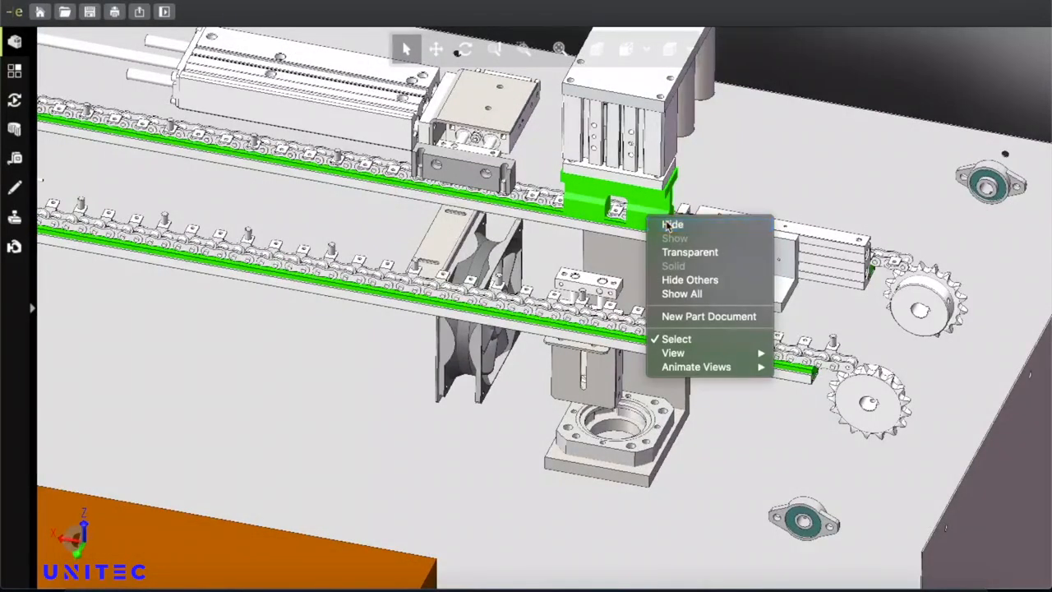
click(671, 224)
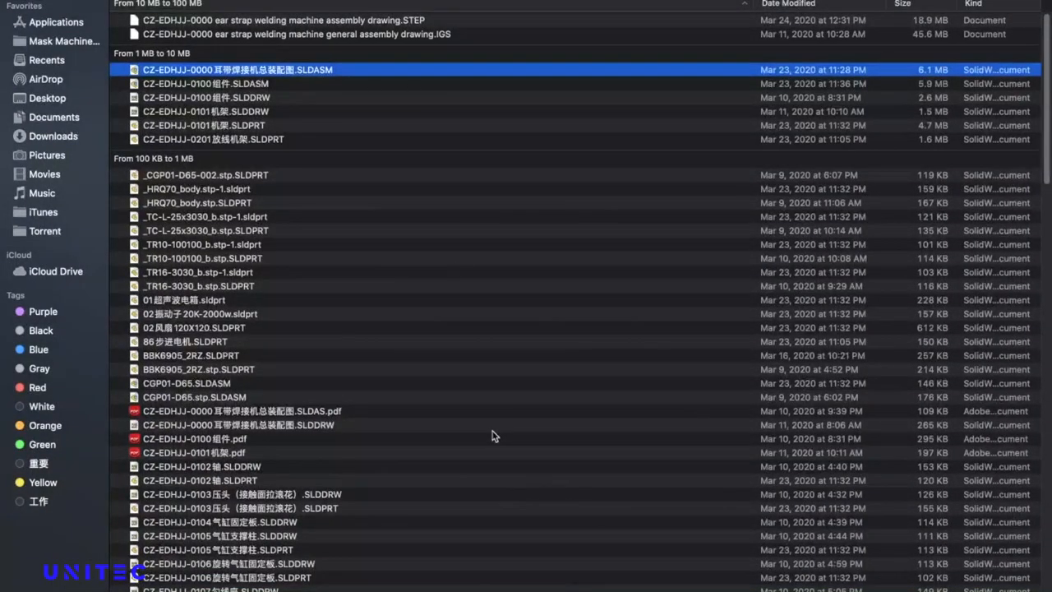
mouse_move(251, 86)
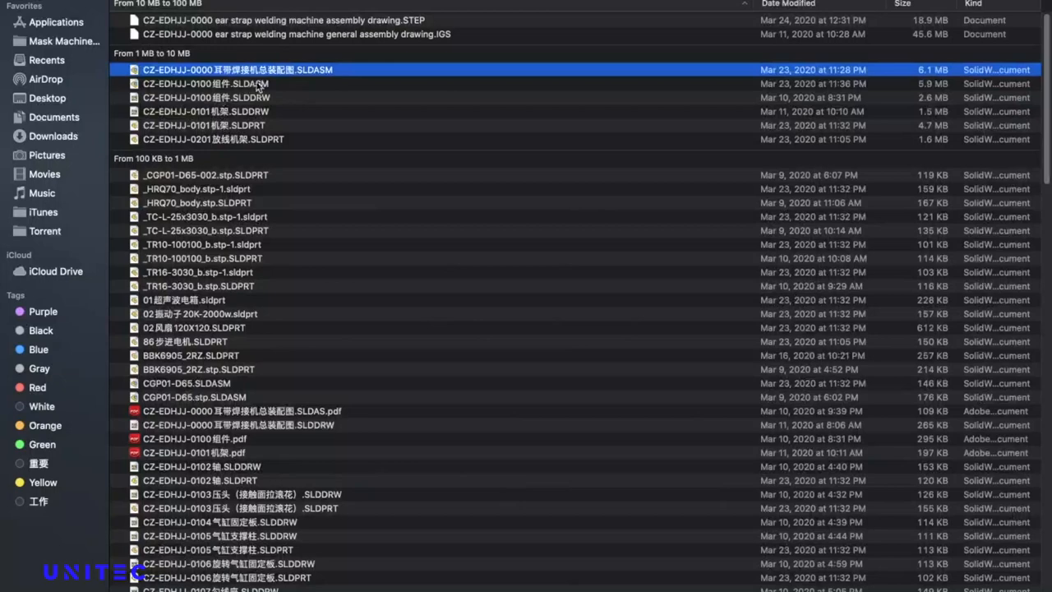
mouse_move(320, 333)
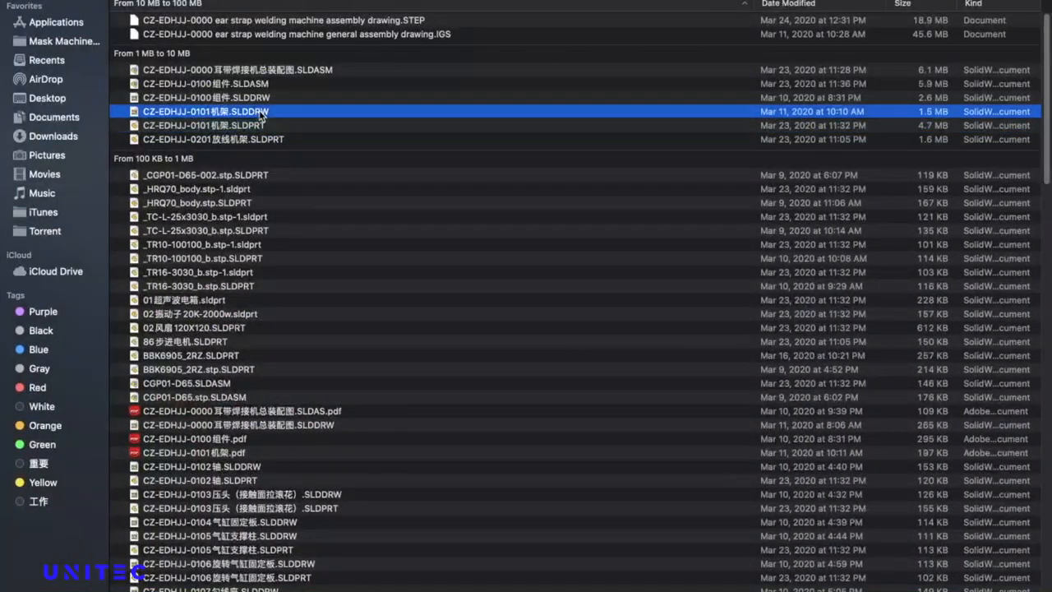
Open the frame drawing CZ-EDHJJ-0101机架.SLDDRW in eDrawings.
double_click(205, 110)
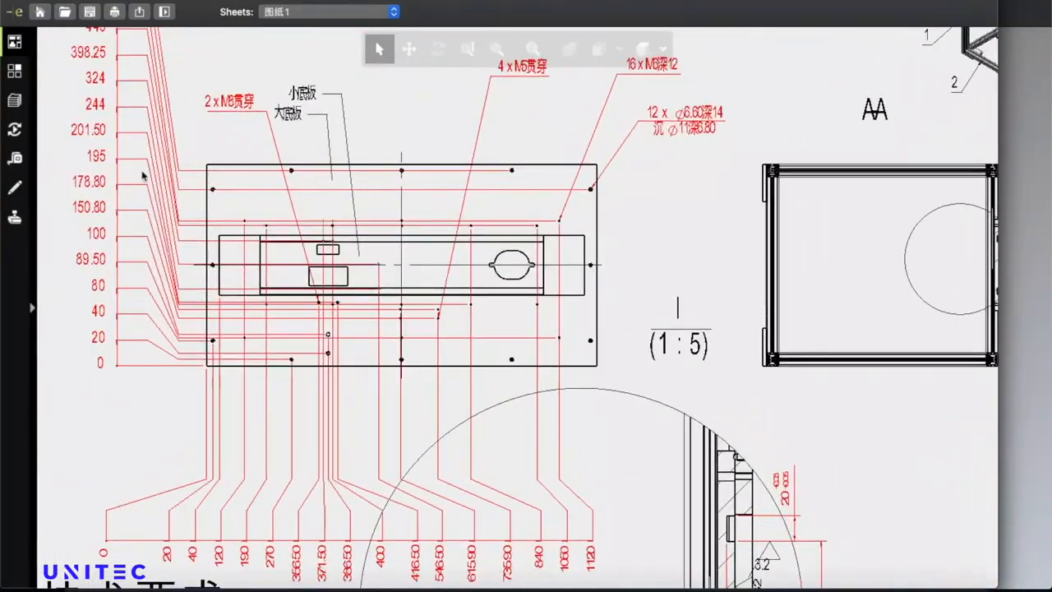
mouse_move(558, 304)
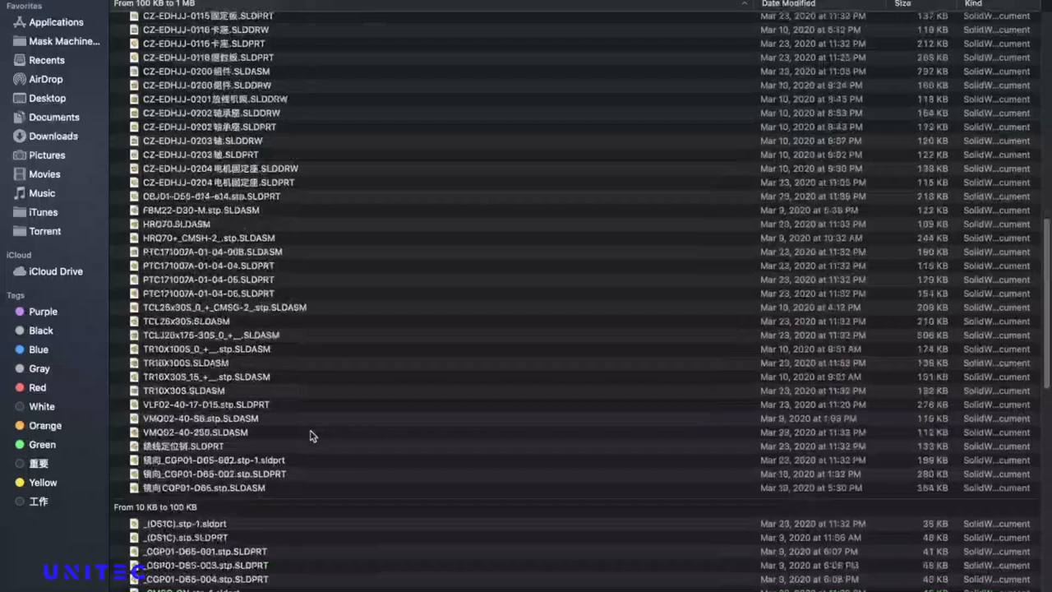
Scroll the Finder list down past the 1 MB size group.
scroll(down, 3)
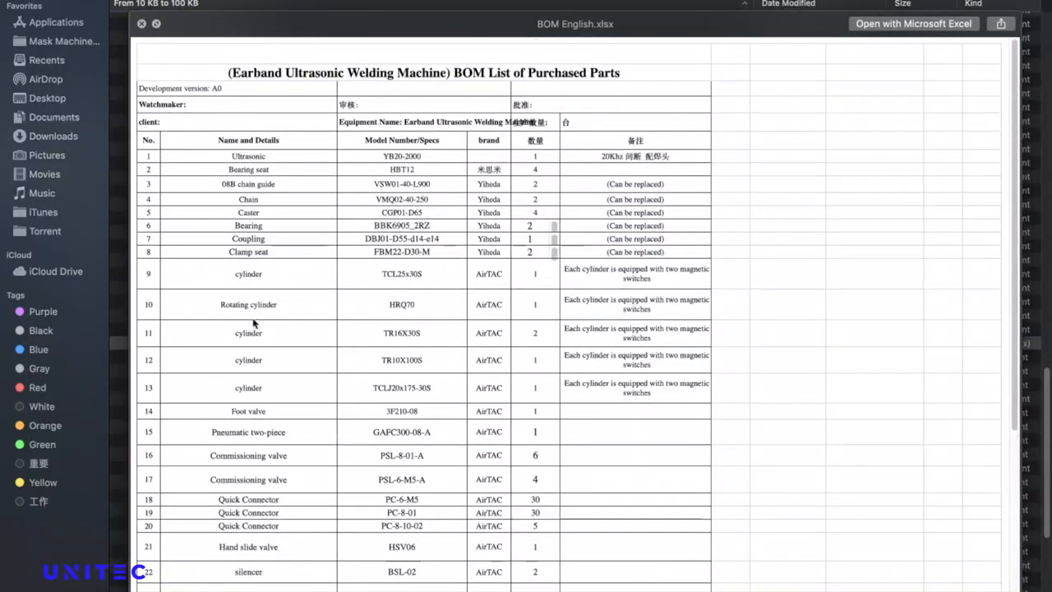
mouse_move(405, 314)
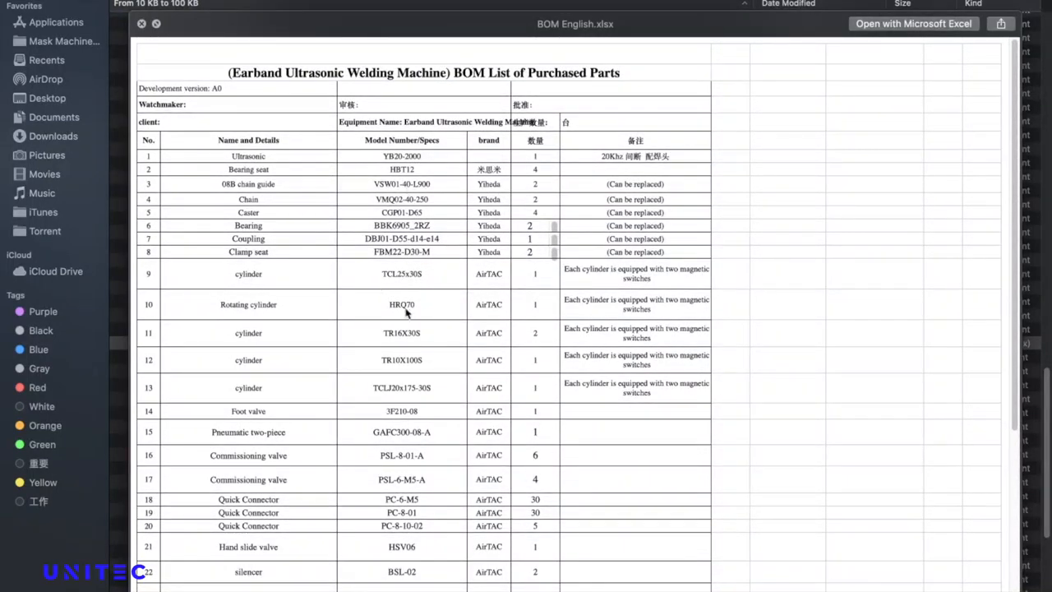
mouse_move(398, 434)
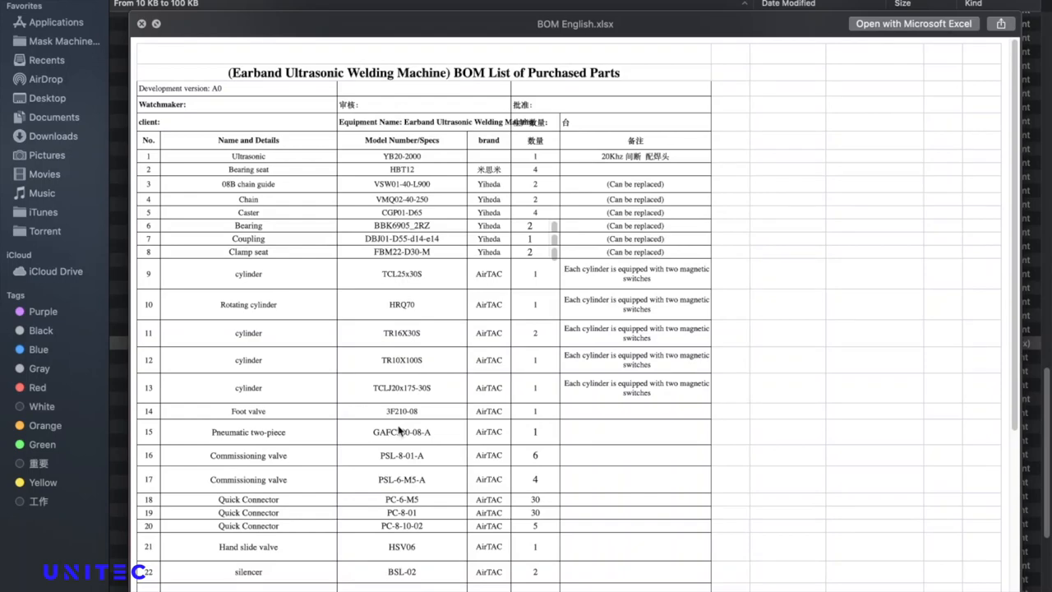
mouse_move(340, 150)
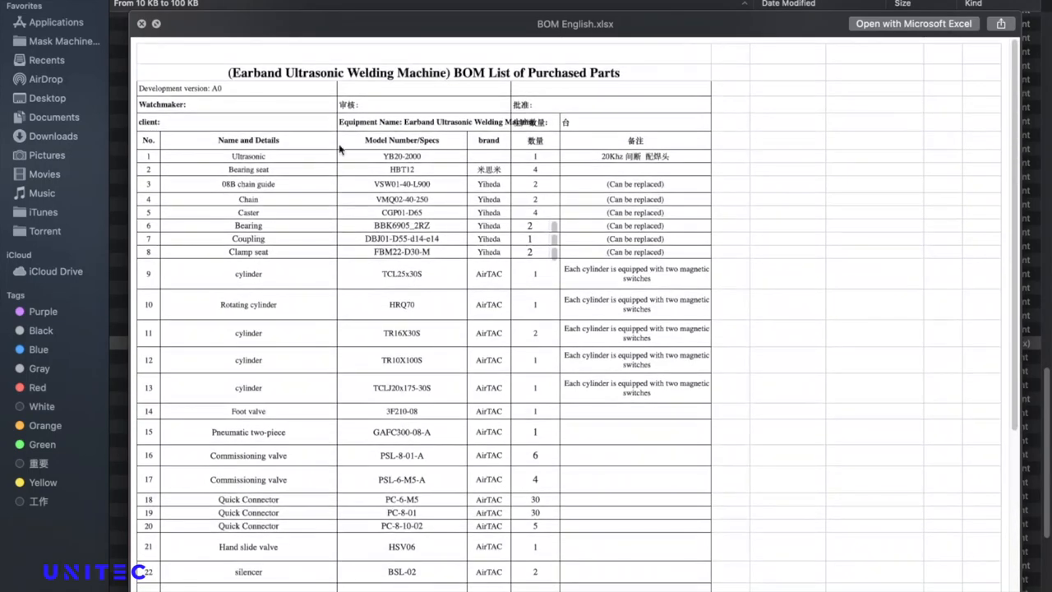
mouse_move(313, 334)
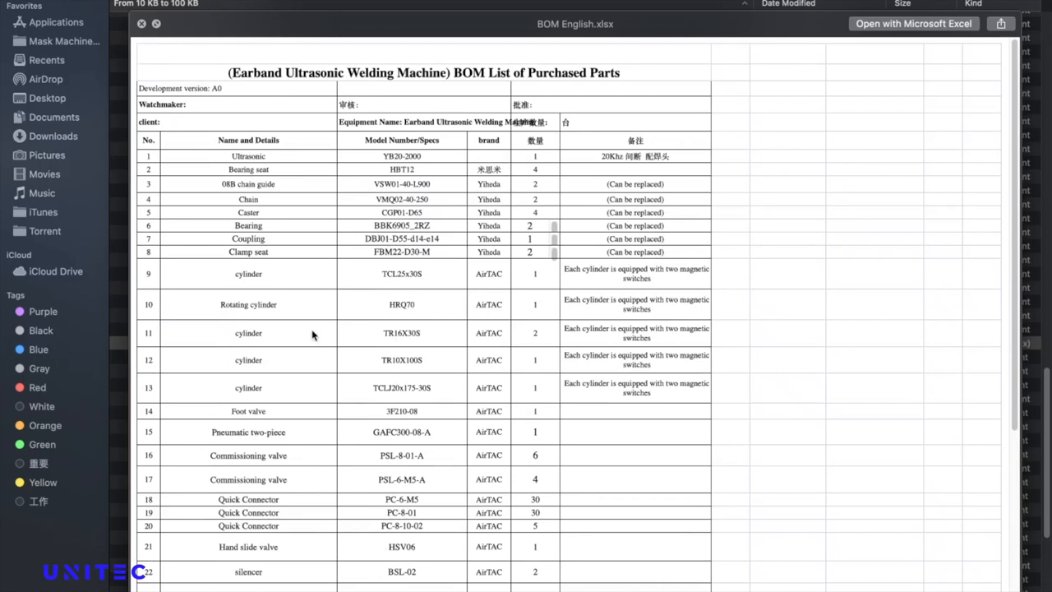
mouse_move(403, 279)
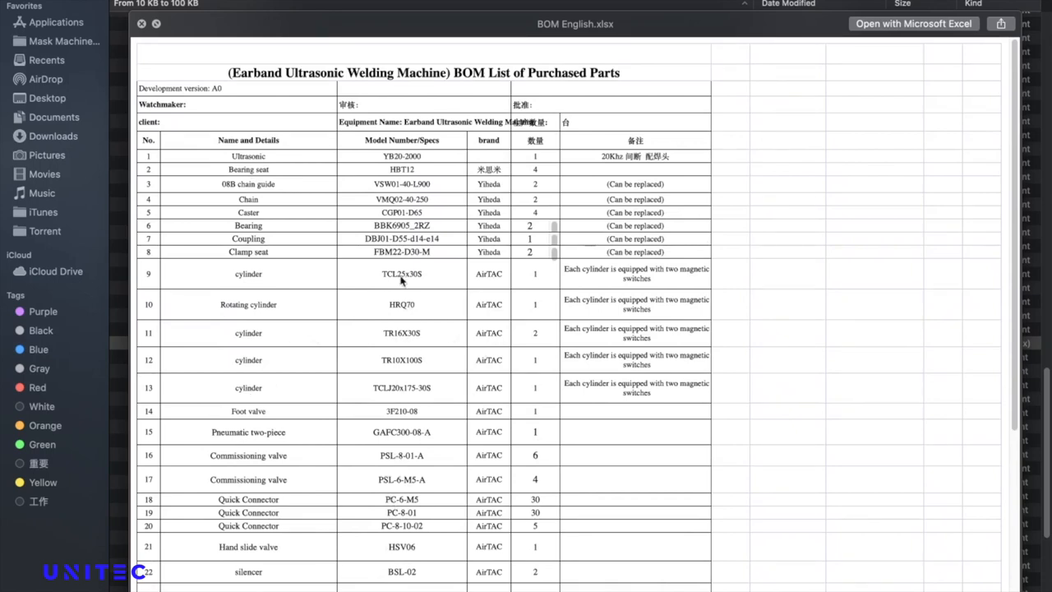
mouse_move(442, 500)
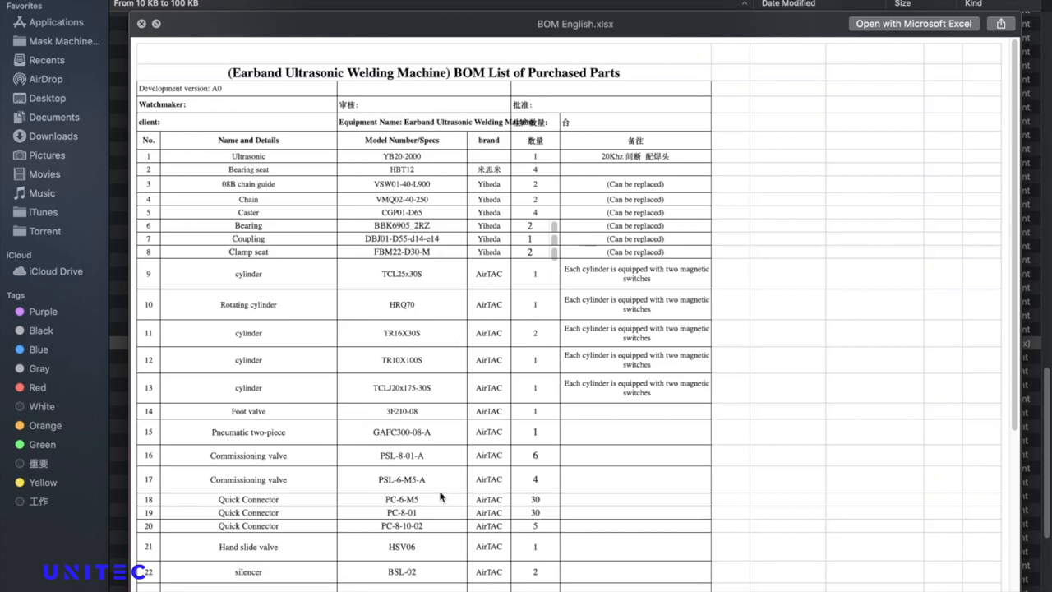
mouse_move(522, 423)
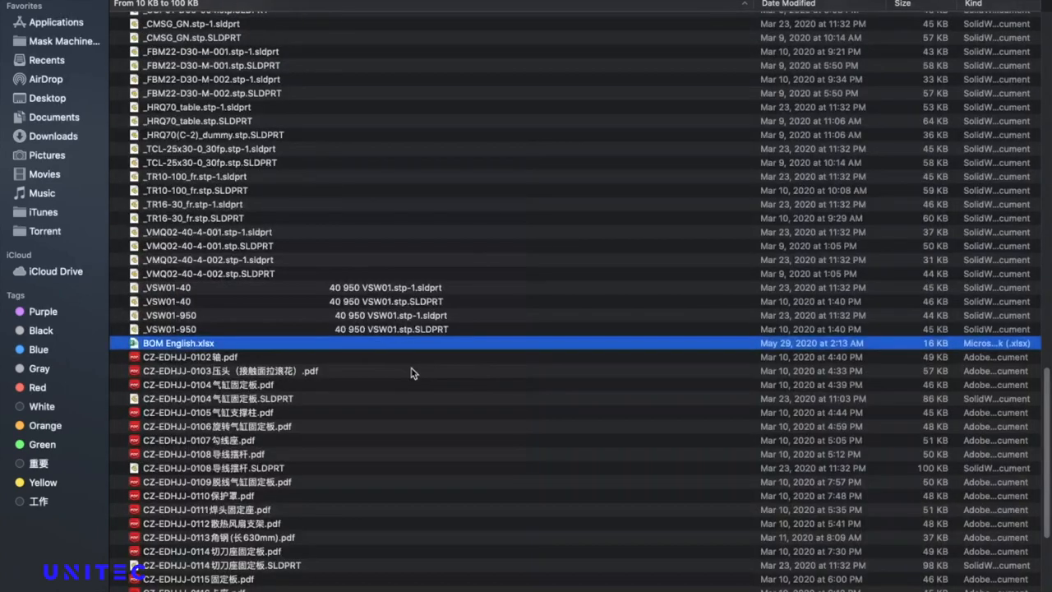
mouse_move(266, 335)
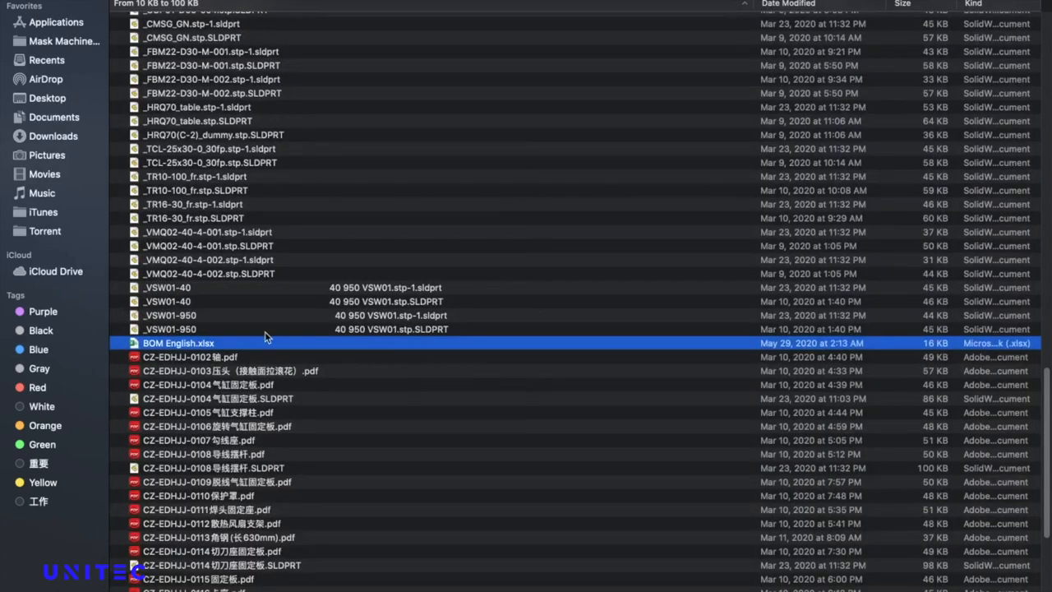
Scroll further down the Finder list to the remaining PDFs, assemblies and spreadsheets.
scroll(down, 3)
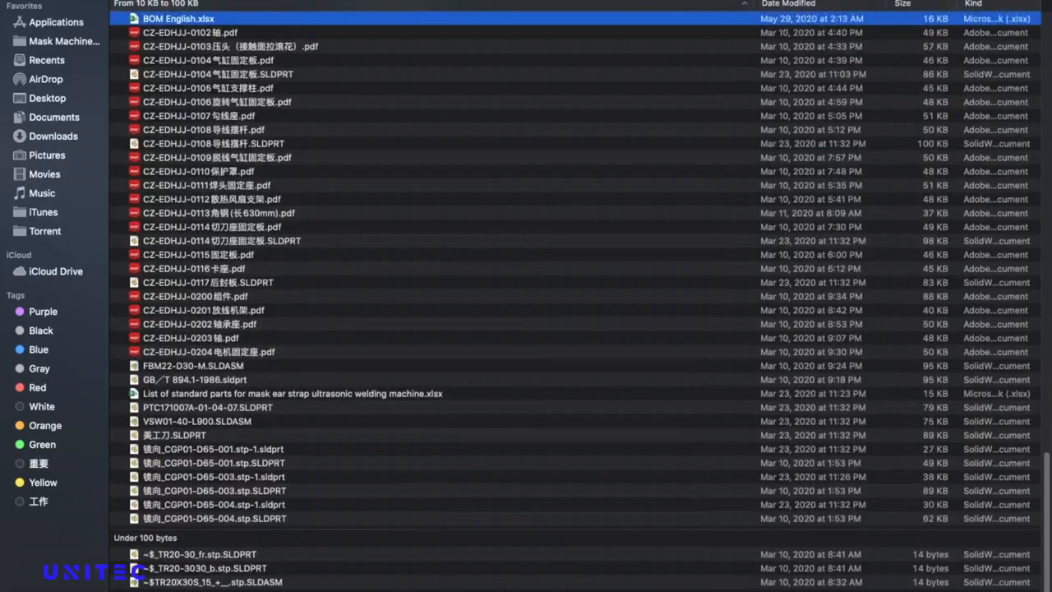